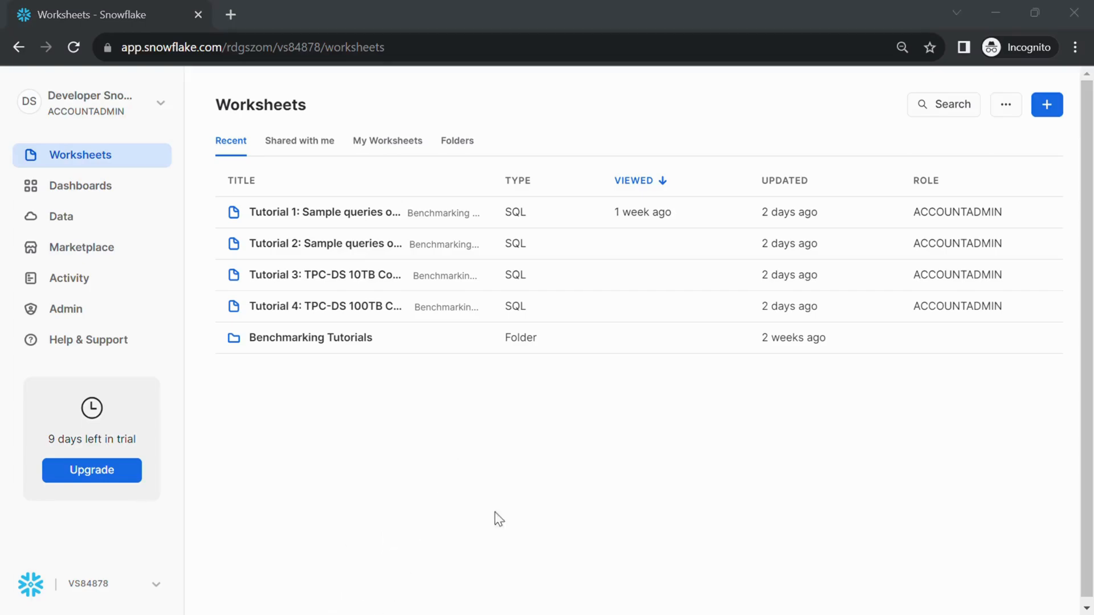
pyautogui.moveTo(778, 451)
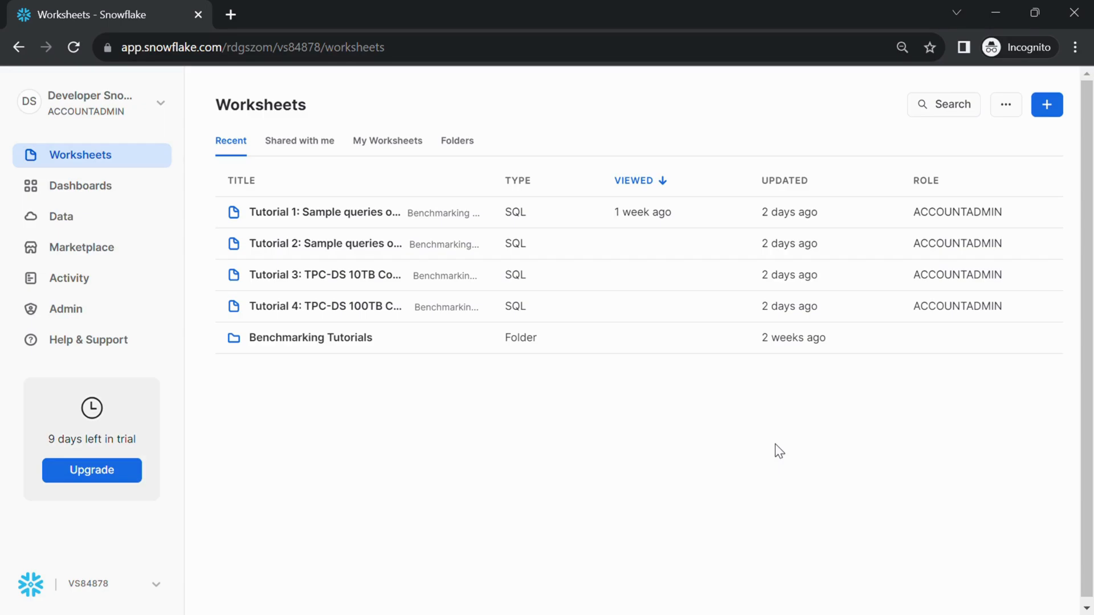
pyautogui.moveTo(263, 392)
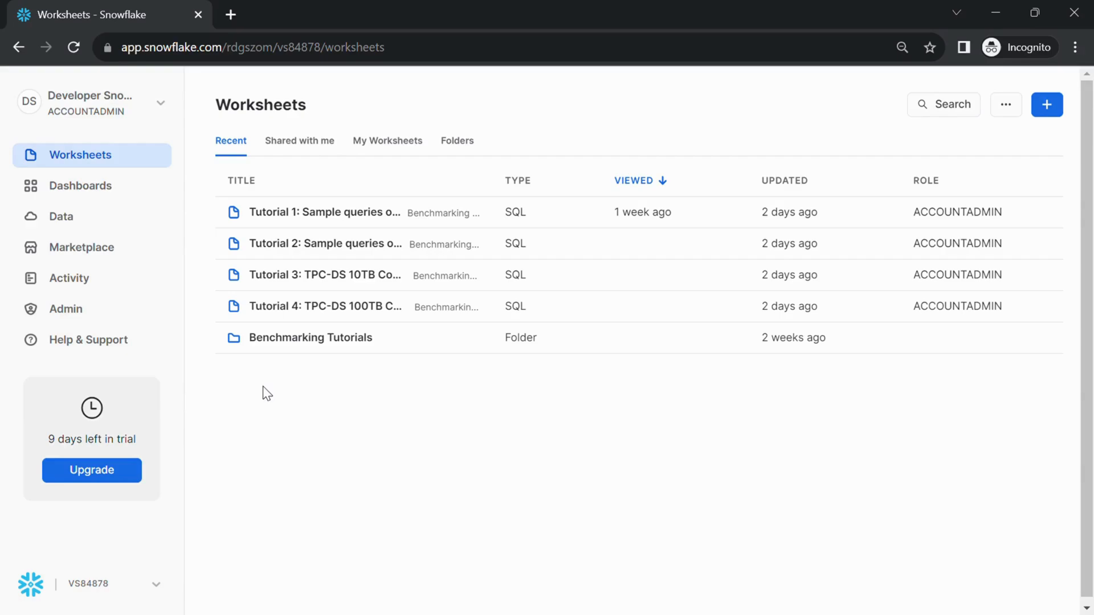
pyautogui.moveTo(104, 237)
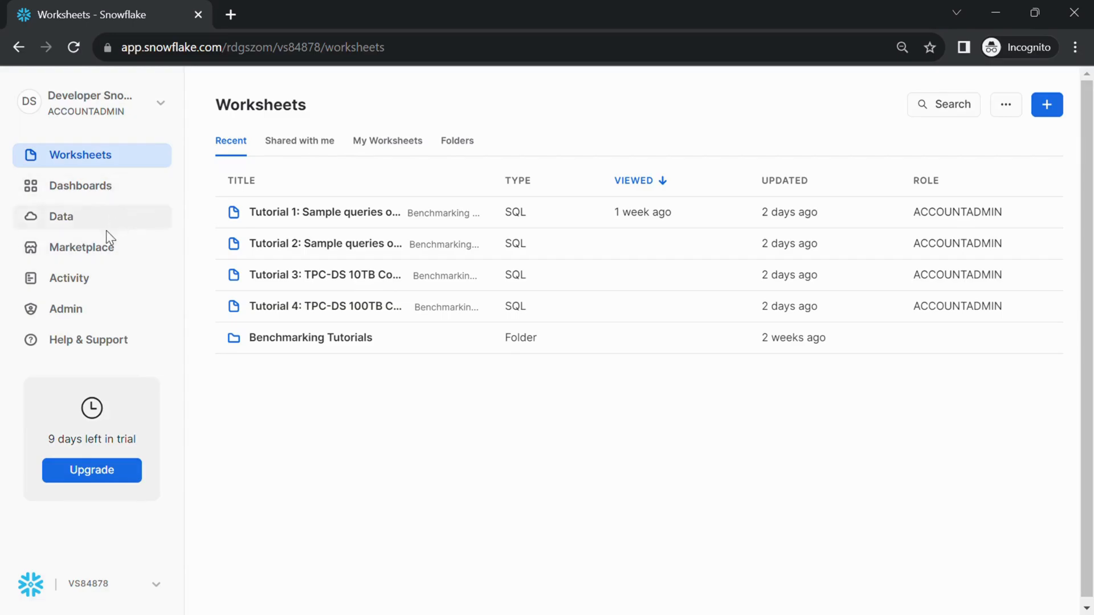
# Step: Go to Data > Databases to list the account's databases, SNOWFLAKE and SNOWFLAKE_SAMPLE_DATA
pyautogui.click(61, 216)
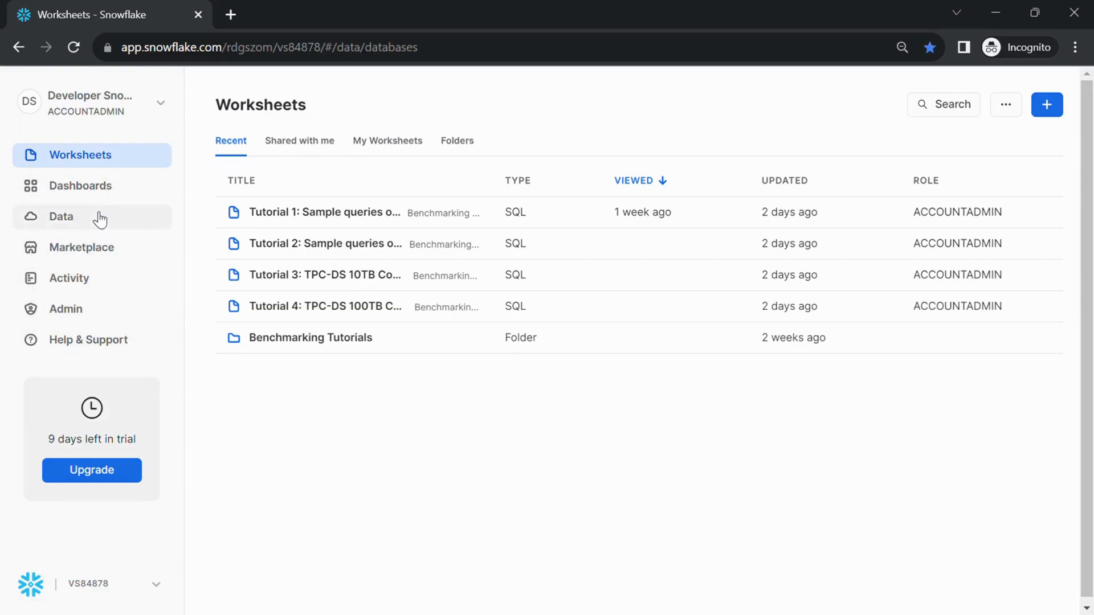
pyautogui.click(60, 216)
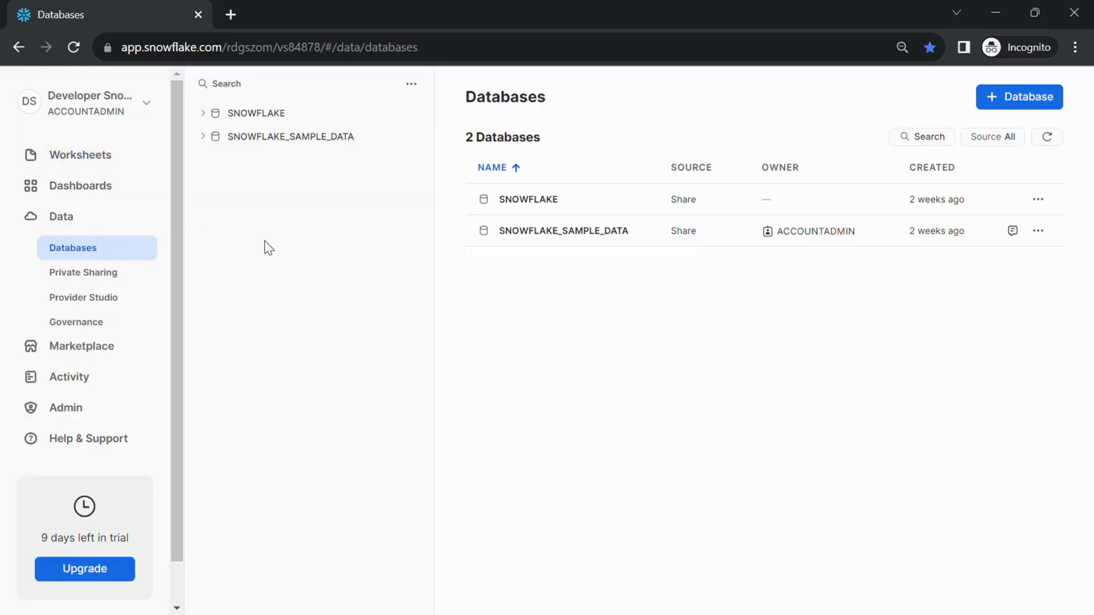
pyautogui.moveTo(515, 191)
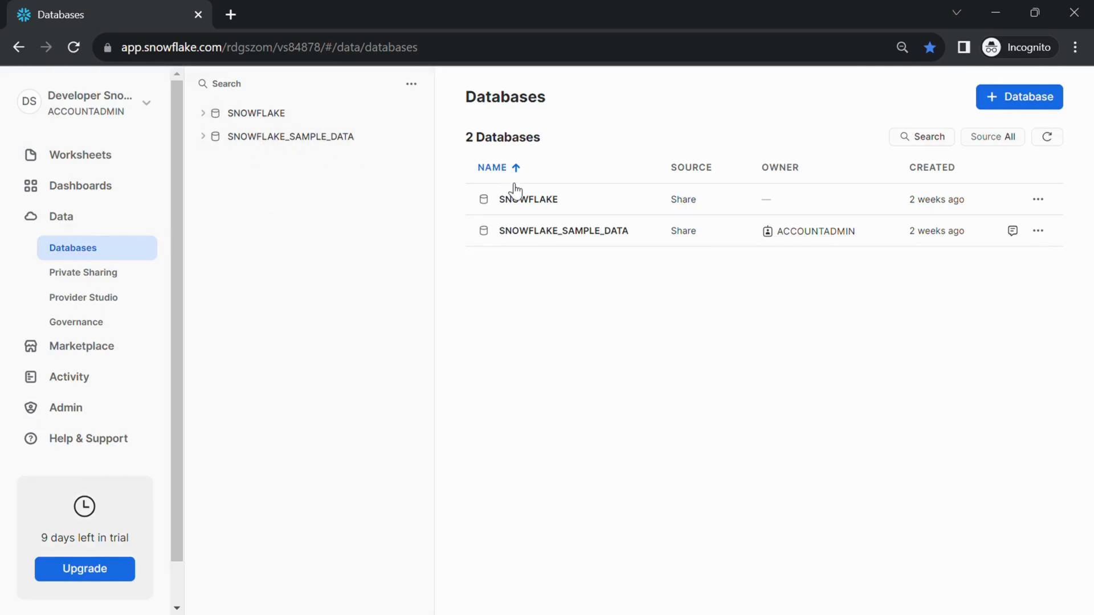
pyautogui.moveTo(735, 230)
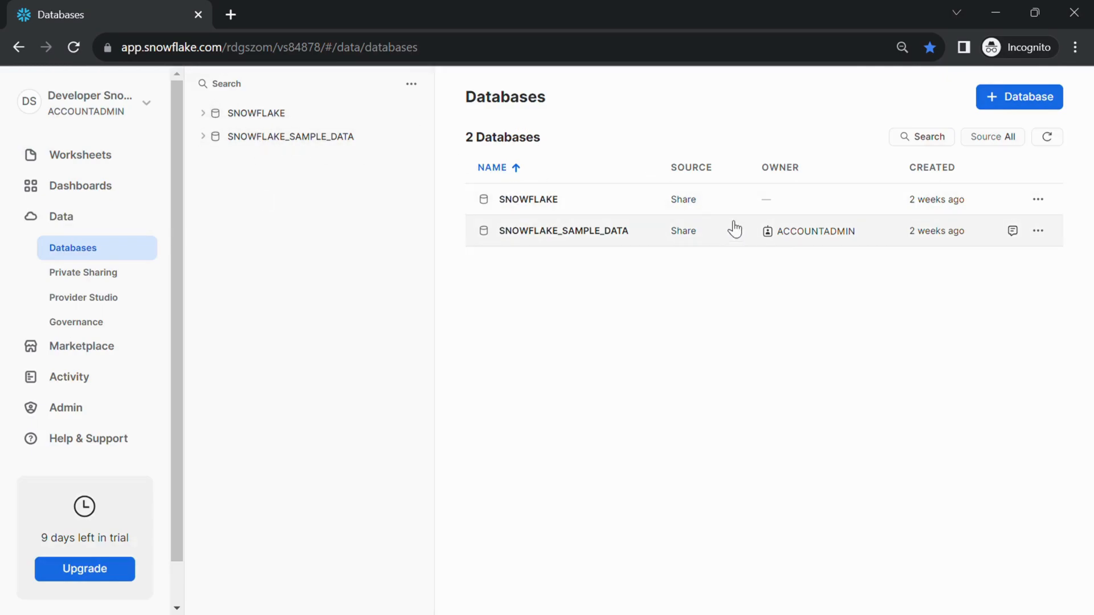
pyautogui.moveTo(1034, 150)
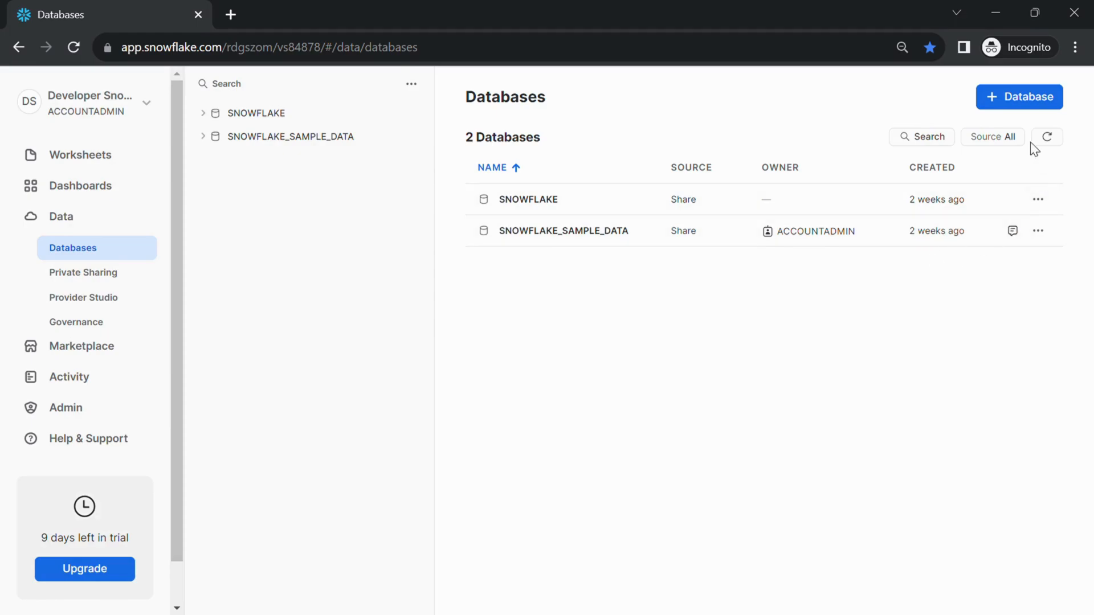
pyautogui.moveTo(1026, 112)
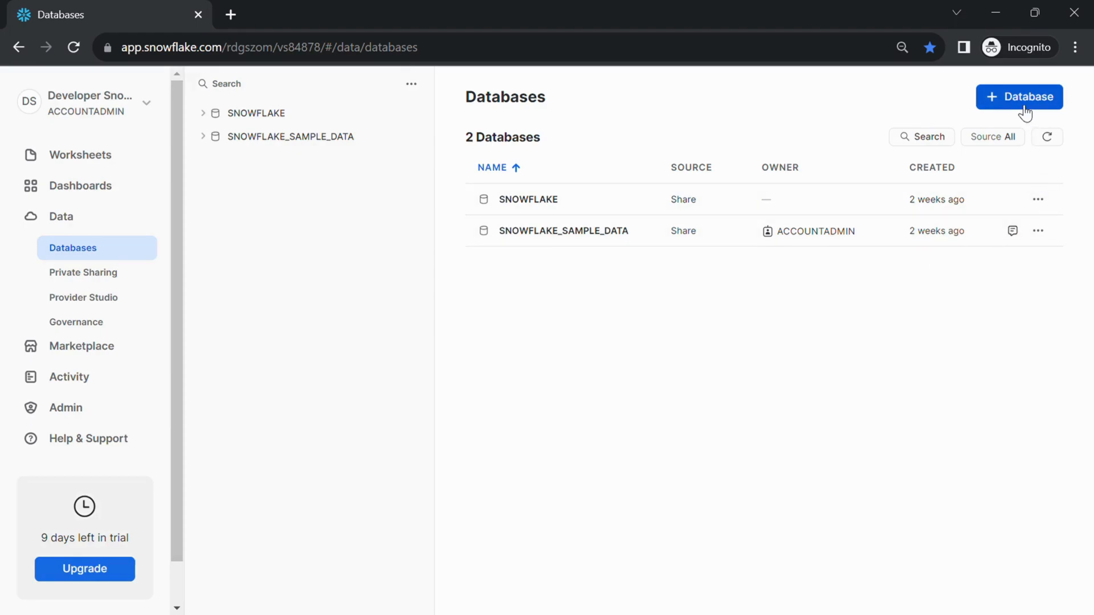
# Step: Create the database snowflake_tutorial with the comment 'tutorial db' via the + Database form
pyautogui.click(1019, 97)
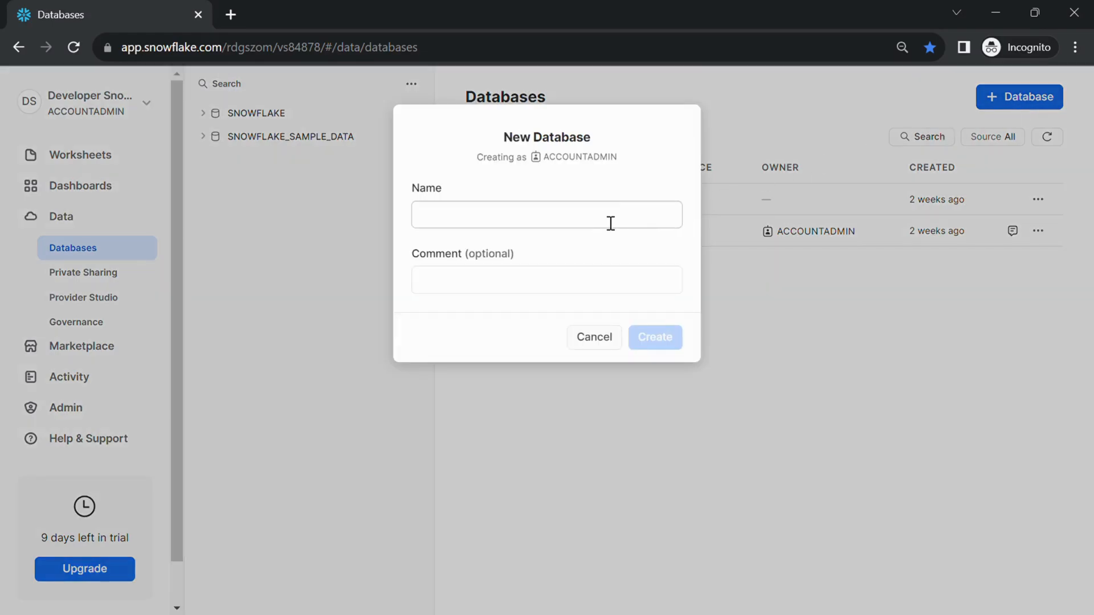
pyautogui.write('snow')
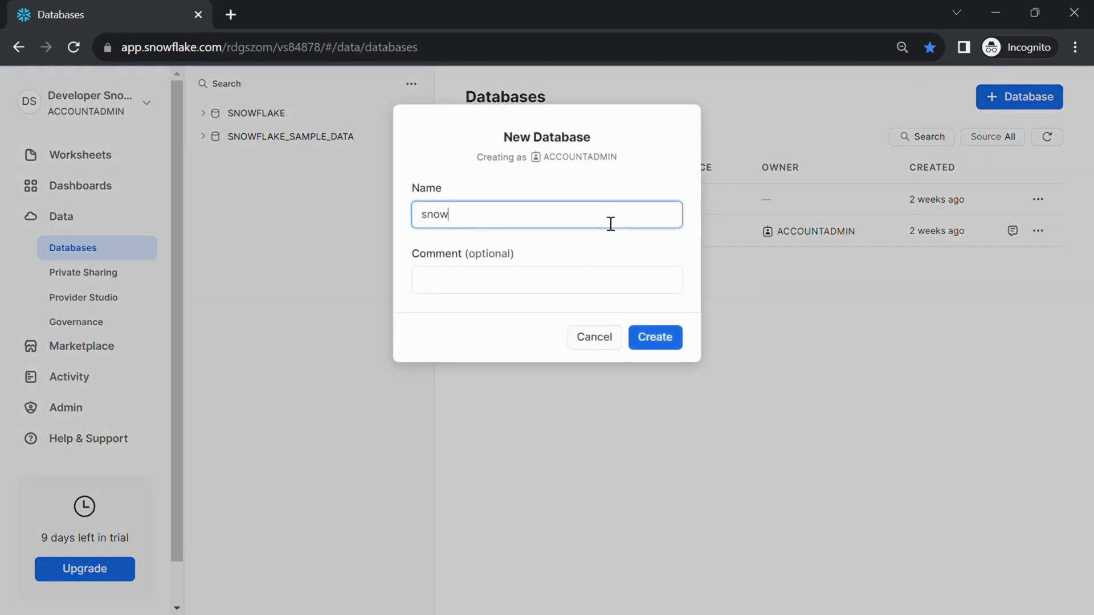
pyautogui.write('flake_tut')
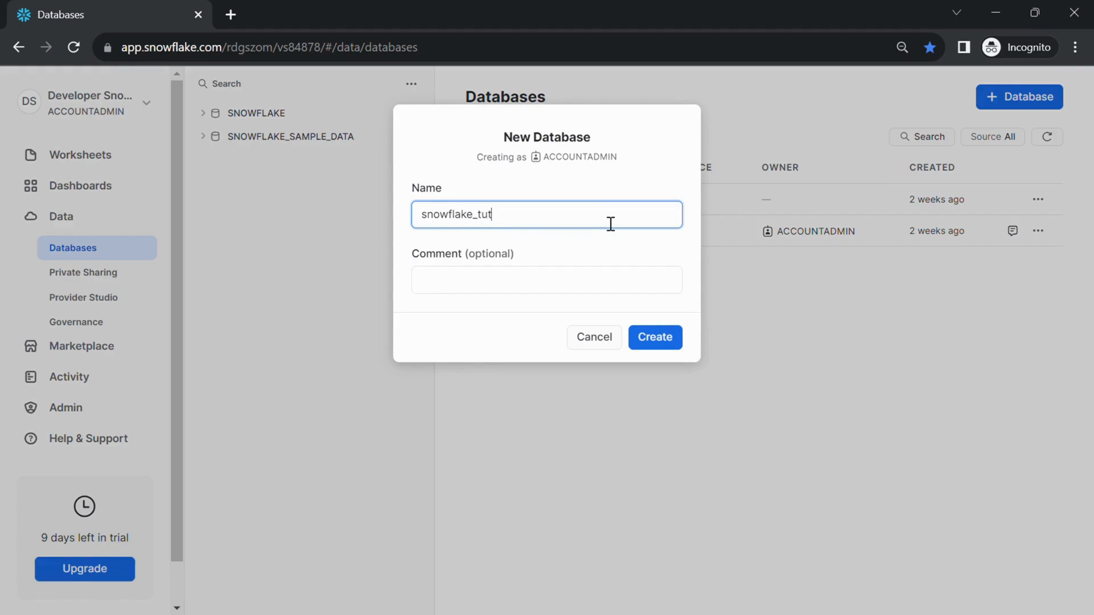
pyautogui.write('orial')
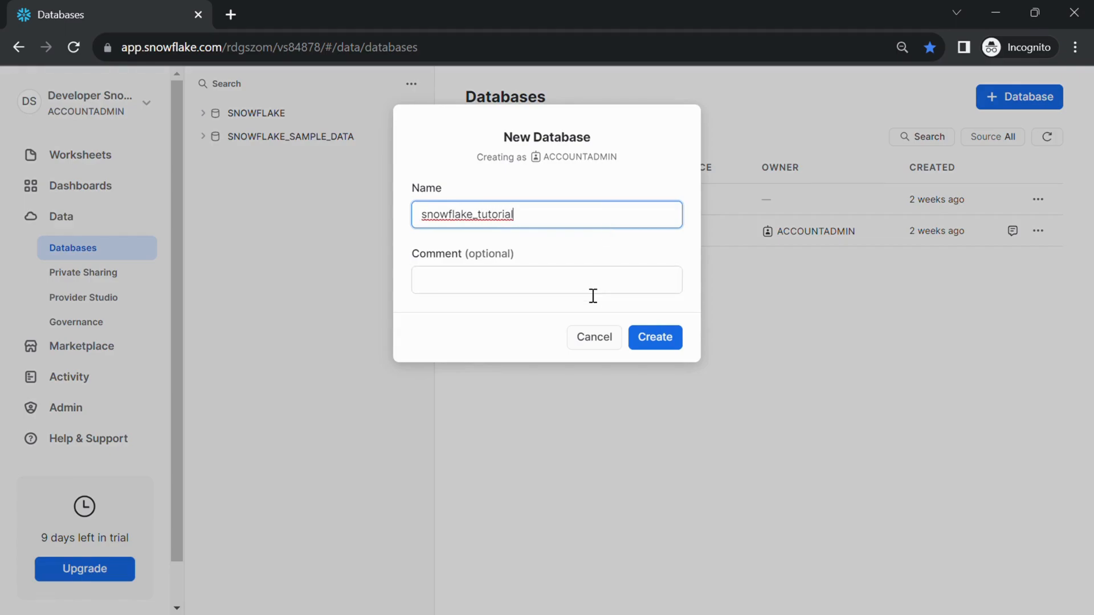
pyautogui.click(546, 281)
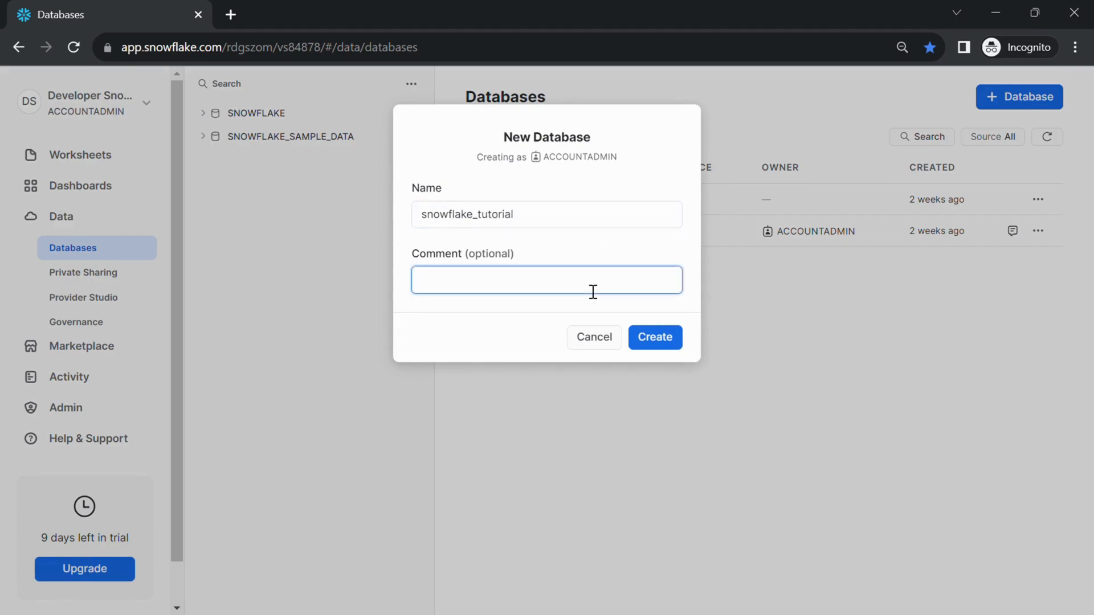
pyautogui.write('tutorial db')
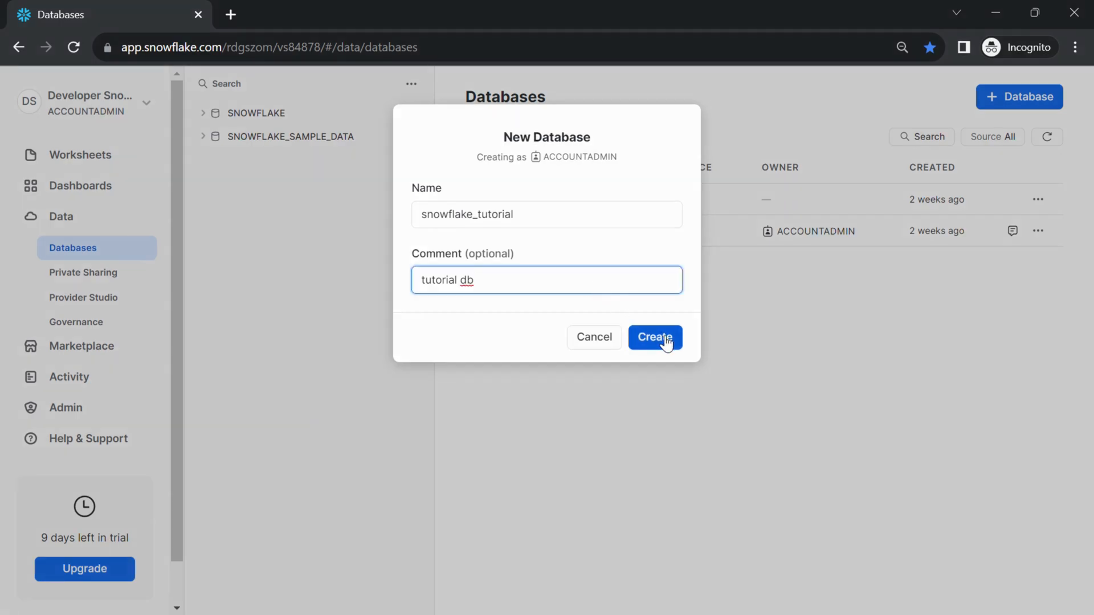
pyautogui.click(654, 337)
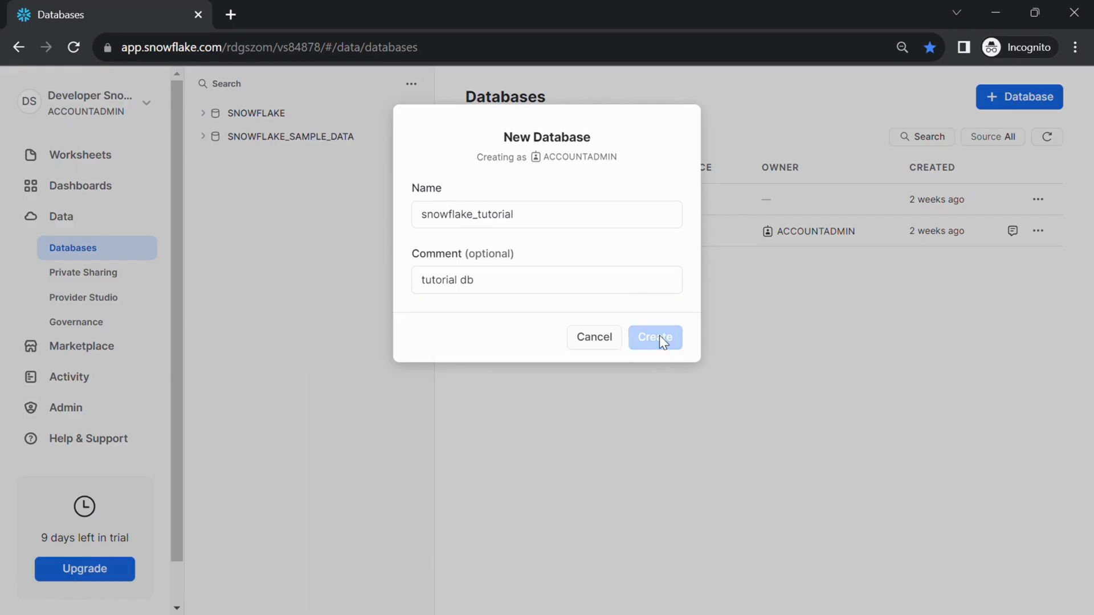
pyautogui.click(654, 337)
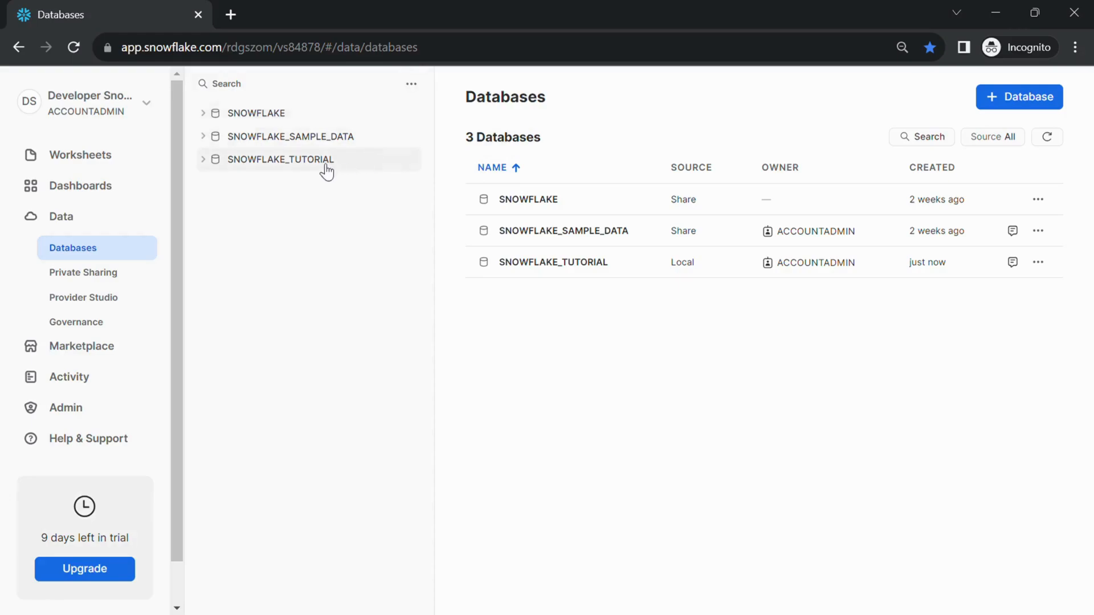
# Step: Show SNOWFLAKE_TUTORIAL's default schemas INFORMATION_SCHEMA and PUBLIC, then head to Worksheets
pyautogui.click(203, 160)
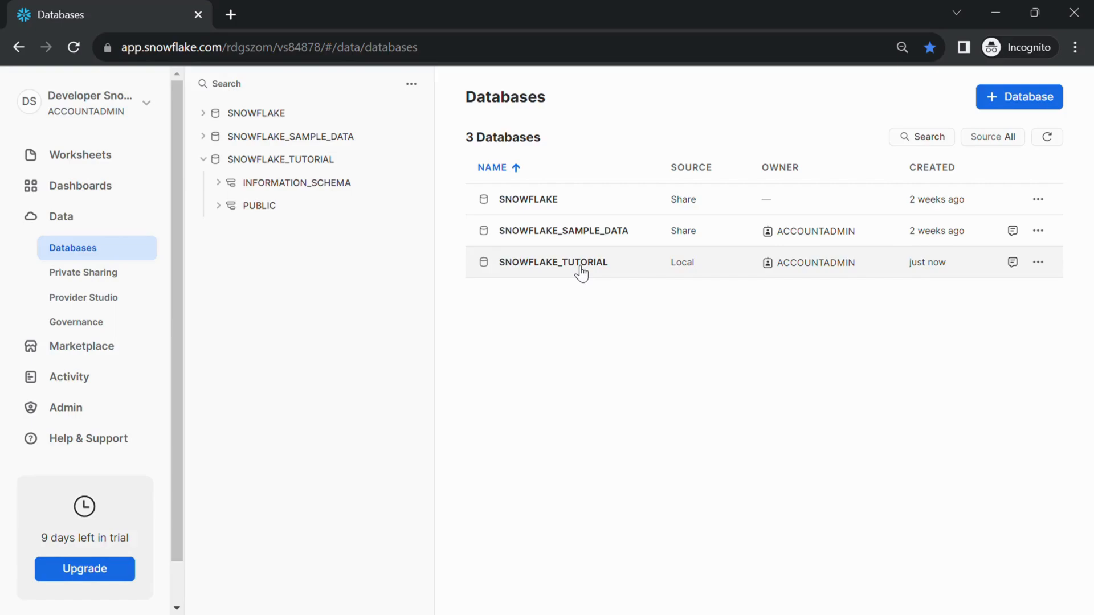
pyautogui.click(553, 262)
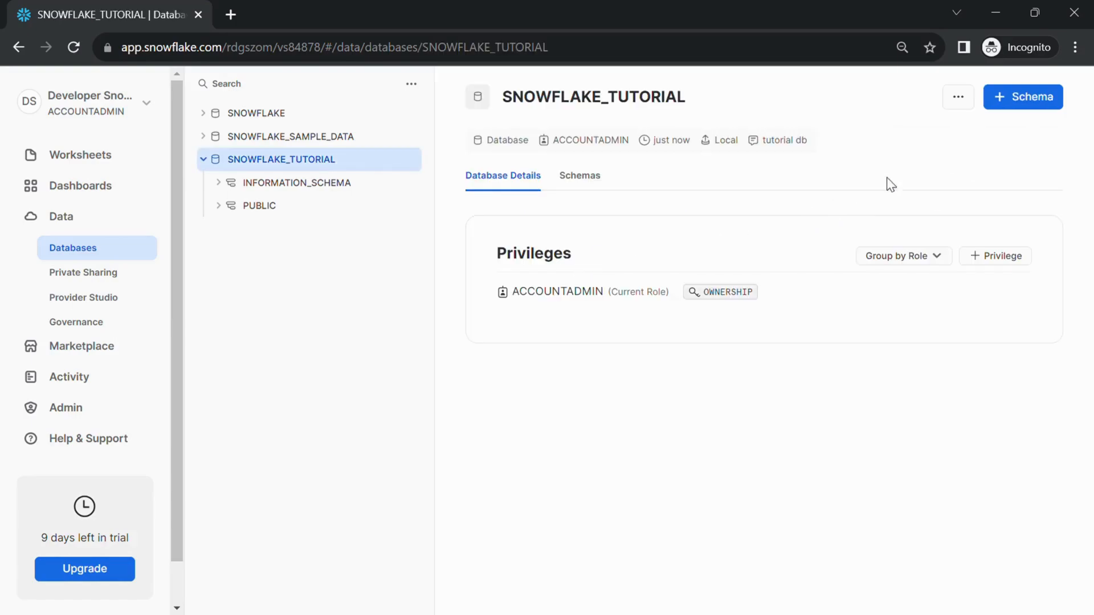
pyautogui.click(579, 175)
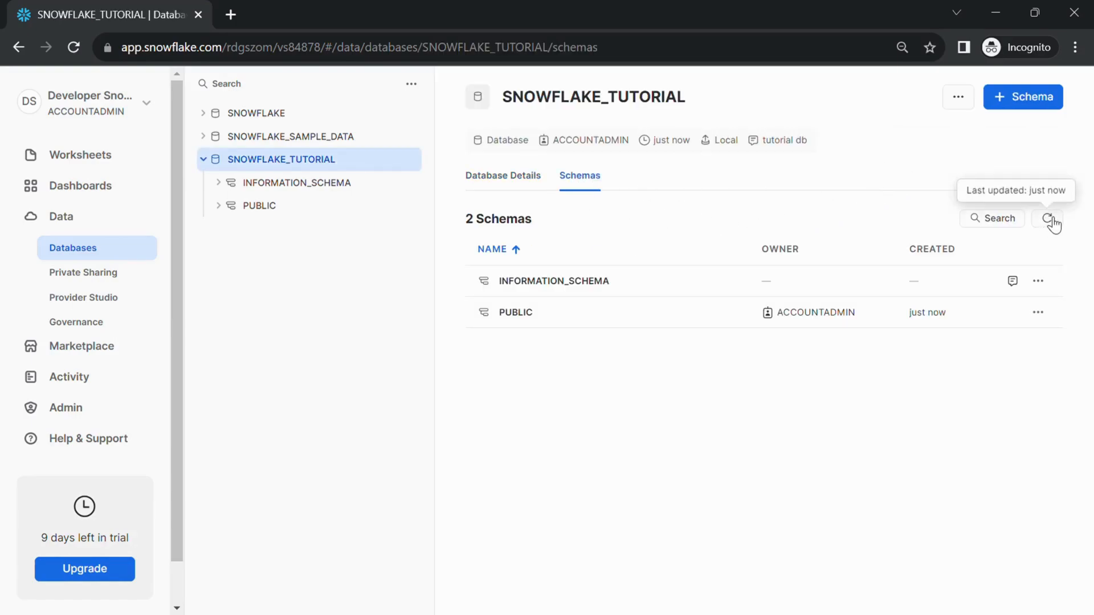
pyautogui.moveTo(719, 389)
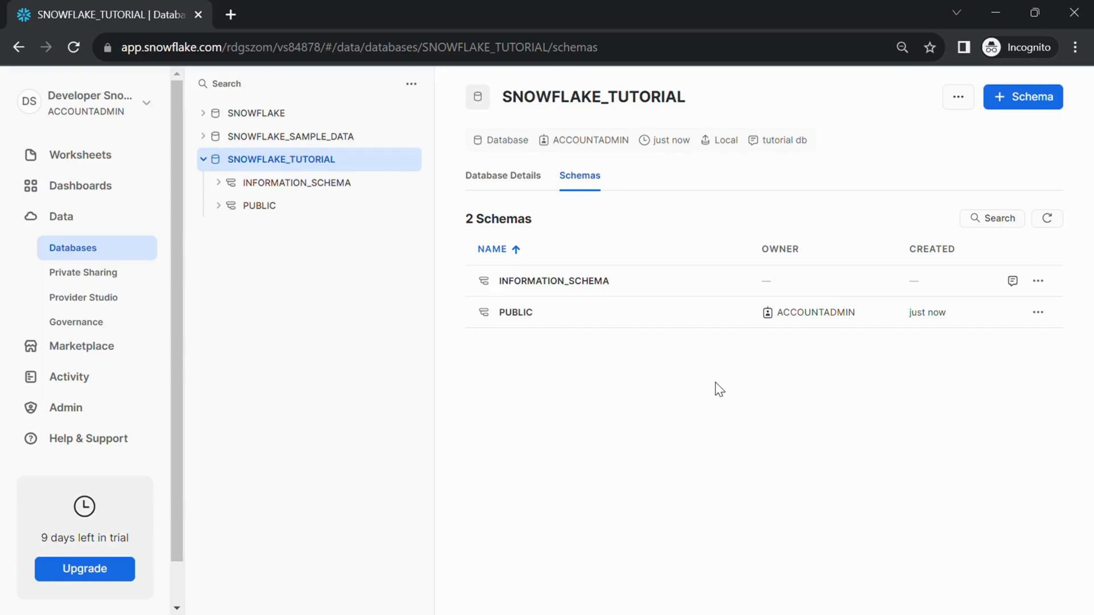
pyautogui.moveTo(994, 86)
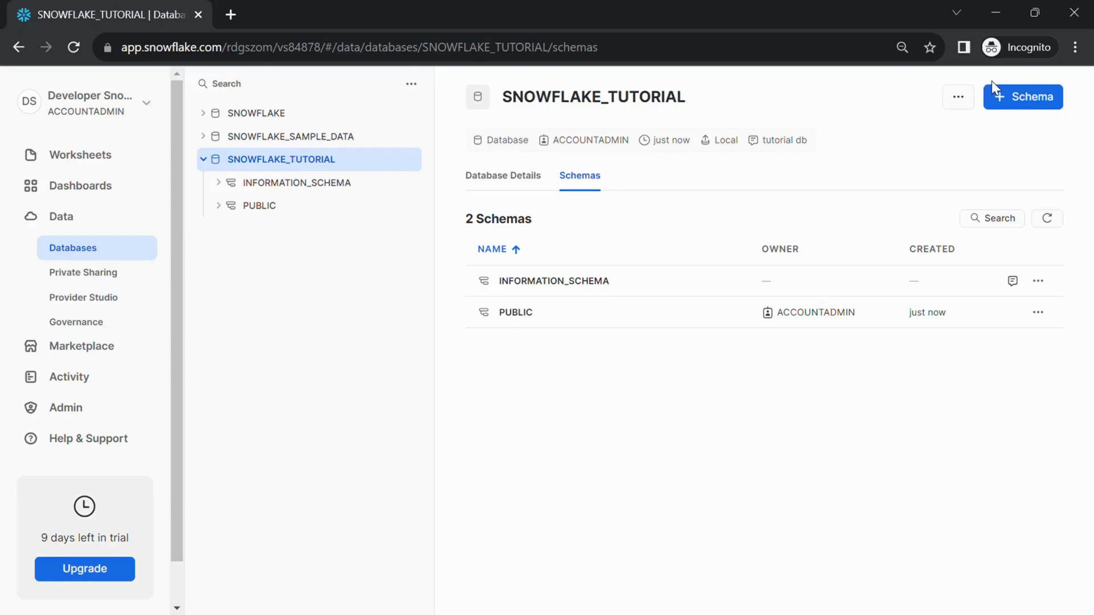
pyautogui.moveTo(474, 371)
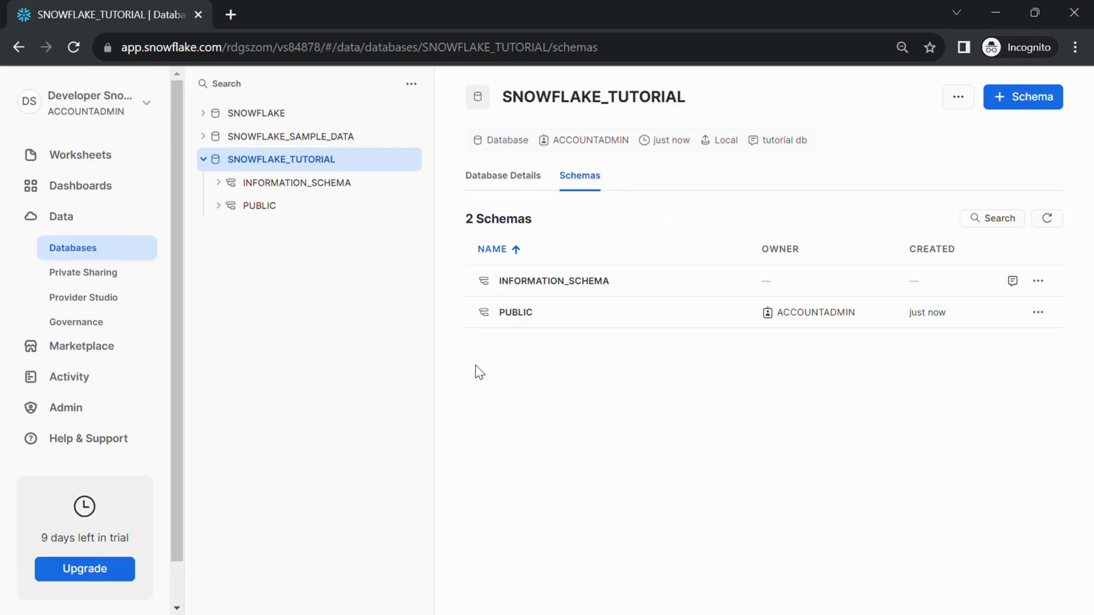
pyautogui.moveTo(497, 380)
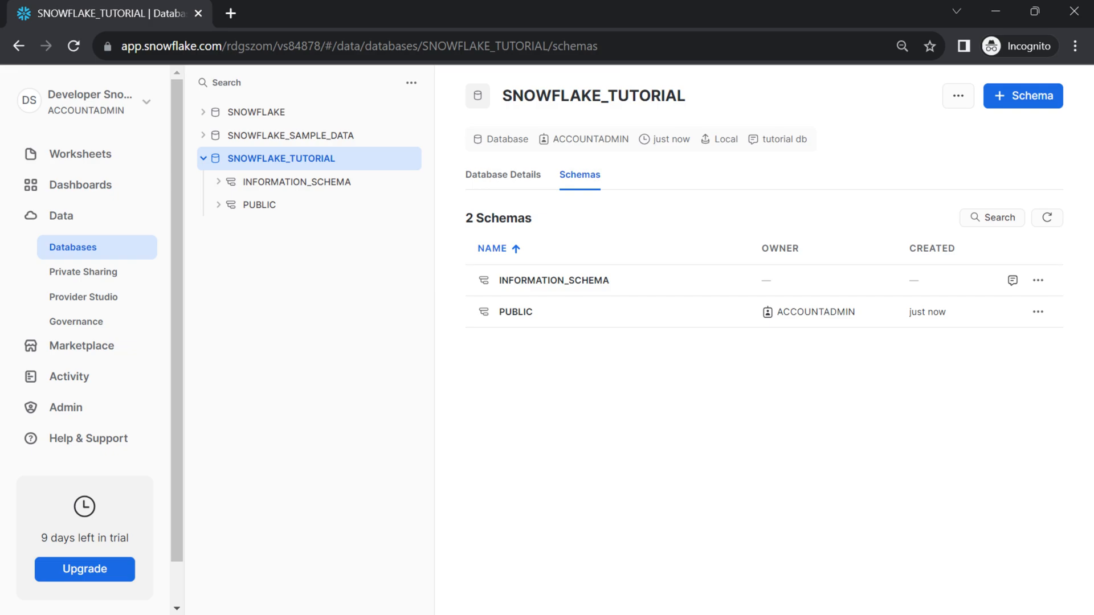
pyautogui.click(80, 154)
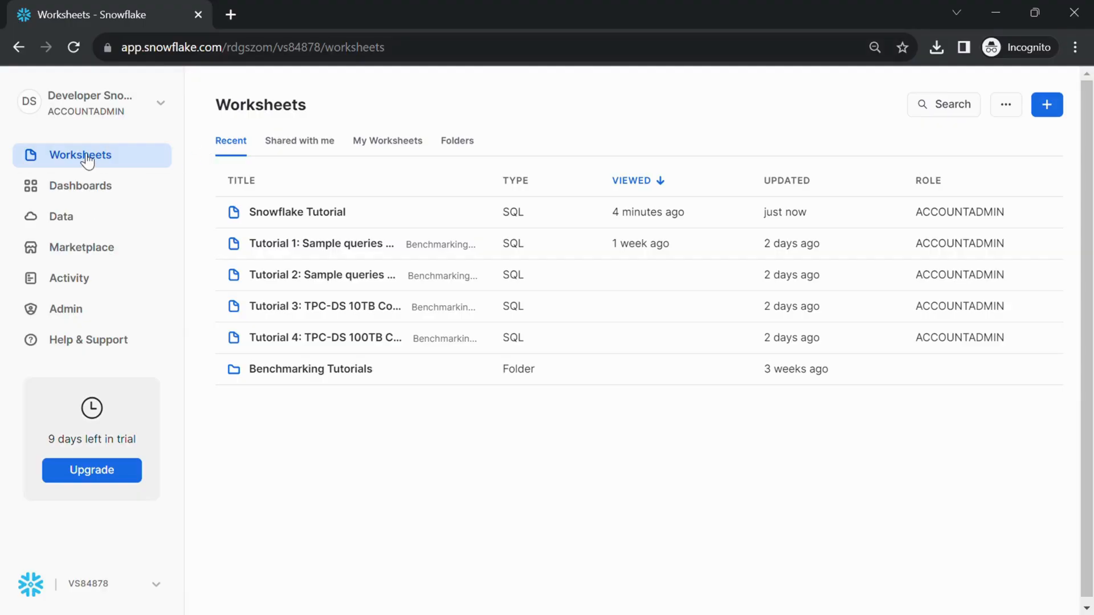
pyautogui.moveTo(273, 193)
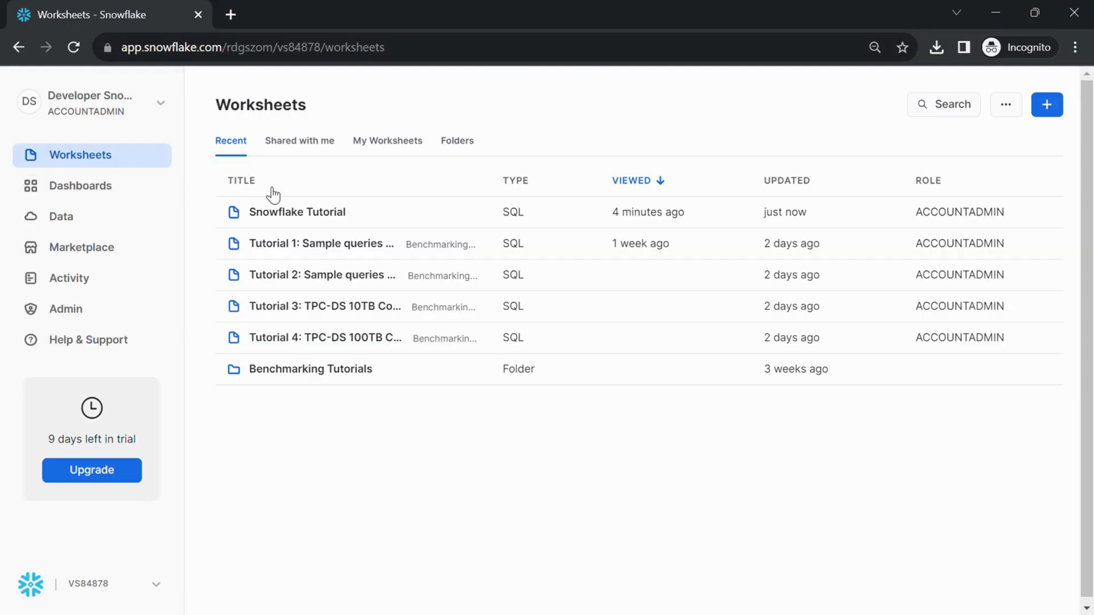
# Step: Open the Snowflake Tutorial worksheet from the Recent list
pyautogui.click(296, 212)
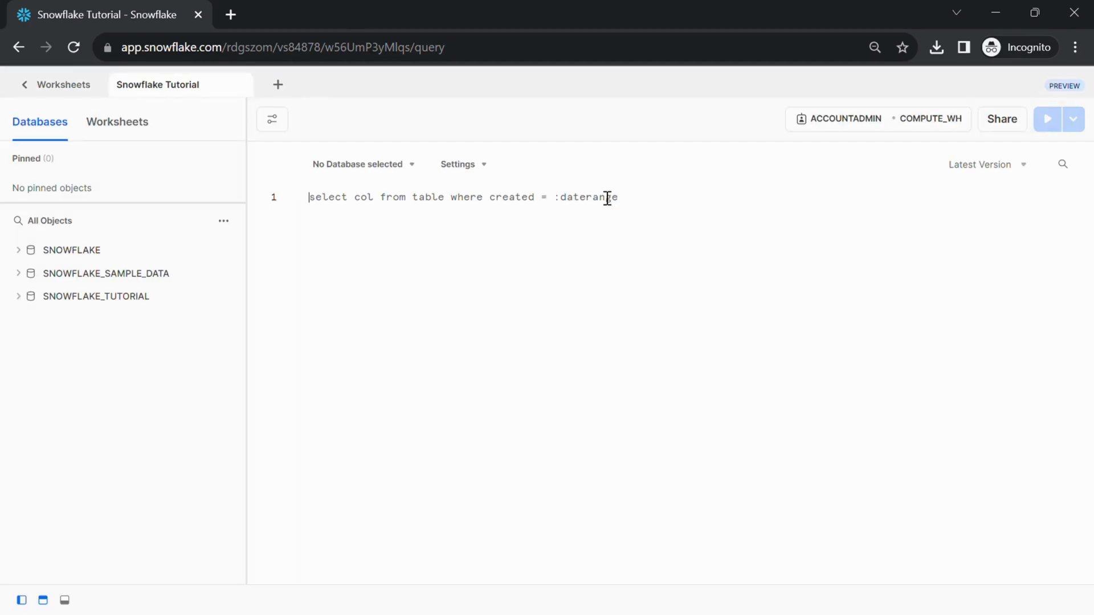
# Step: Write the comment '//create a database in snowflake using sql' in the worksheet
pyautogui.write('//cre')
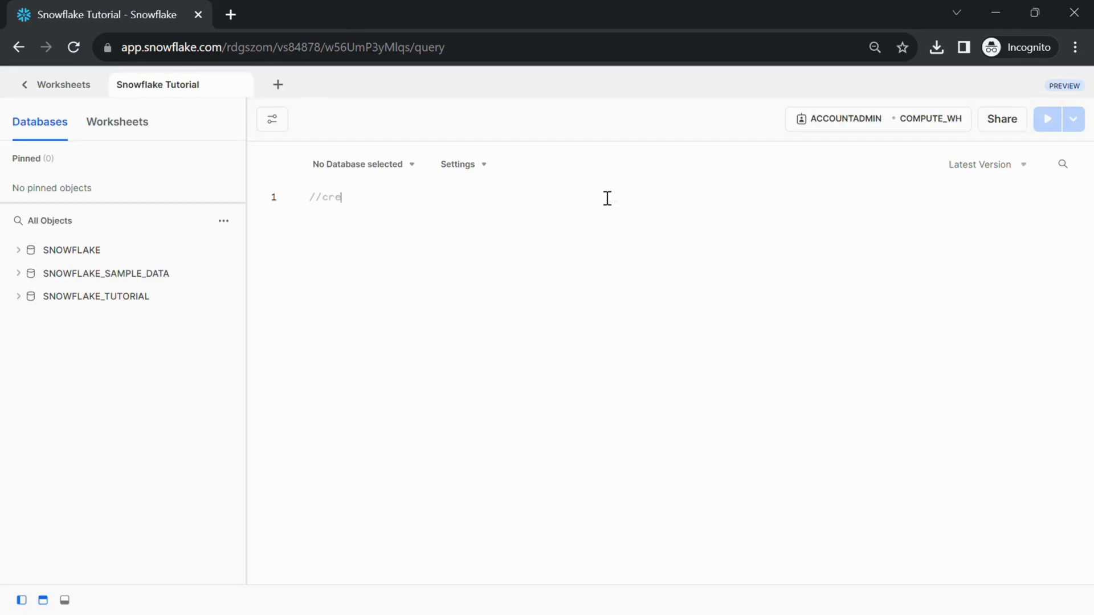
pyautogui.write('ate a dat')
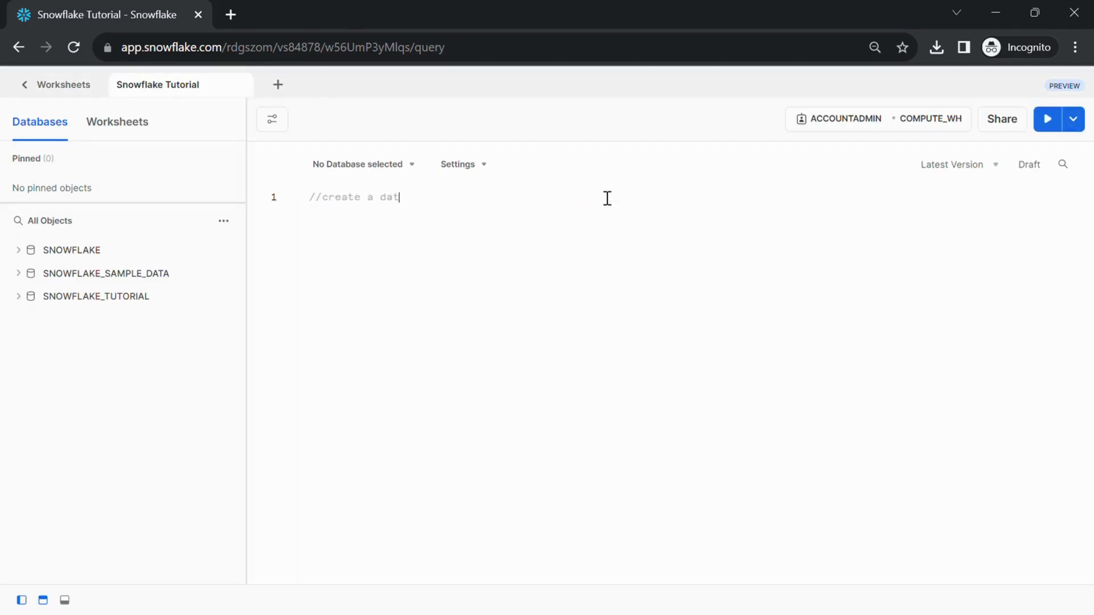
pyautogui.write('abase in sno')
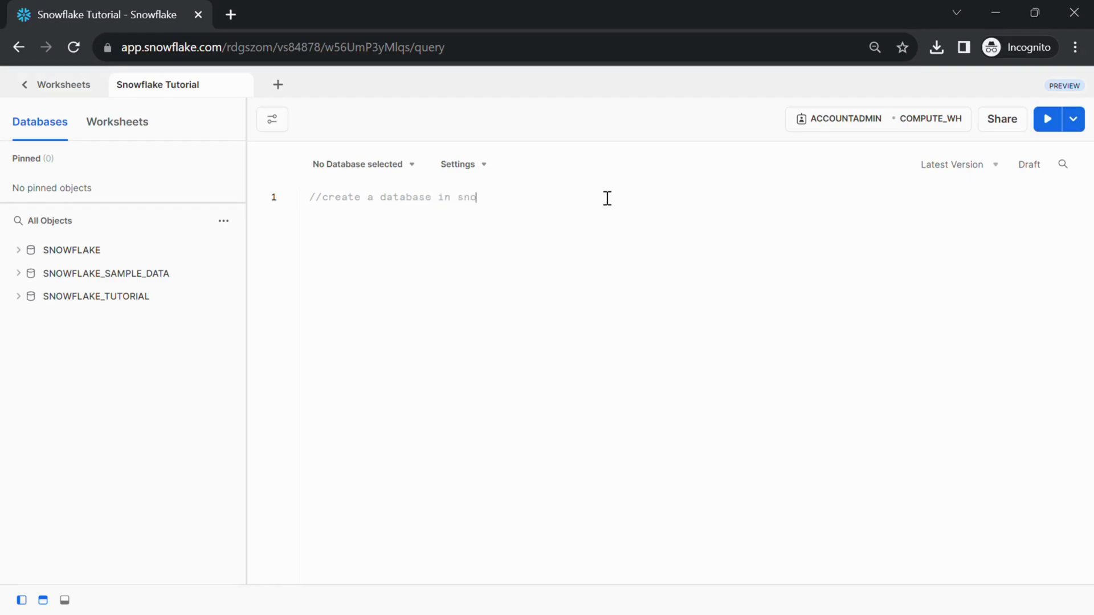
pyautogui.write('owflake using')
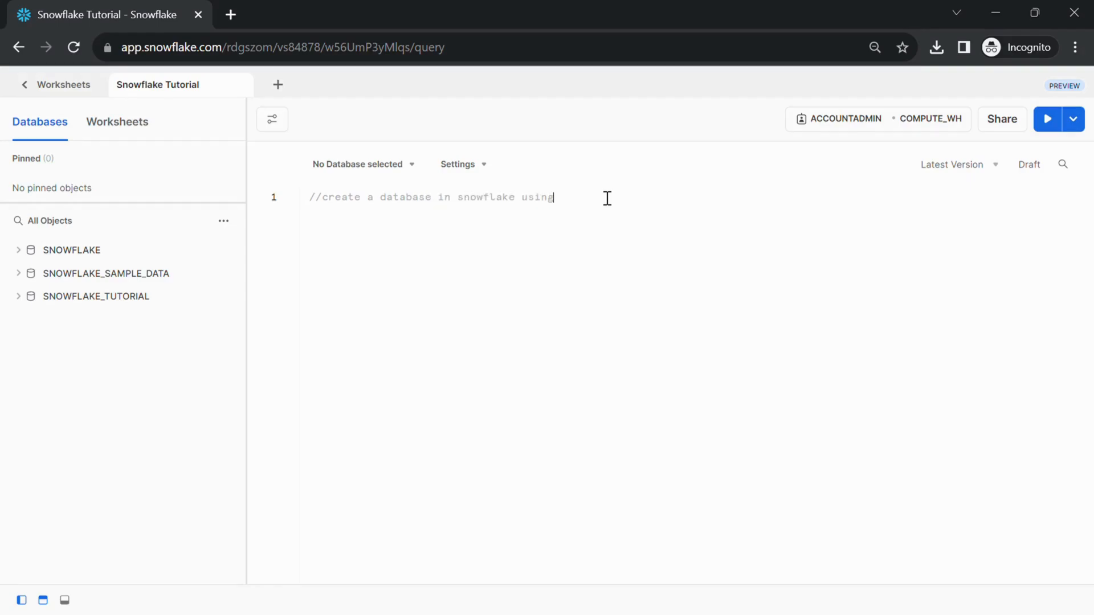
pyautogui.write('sql')
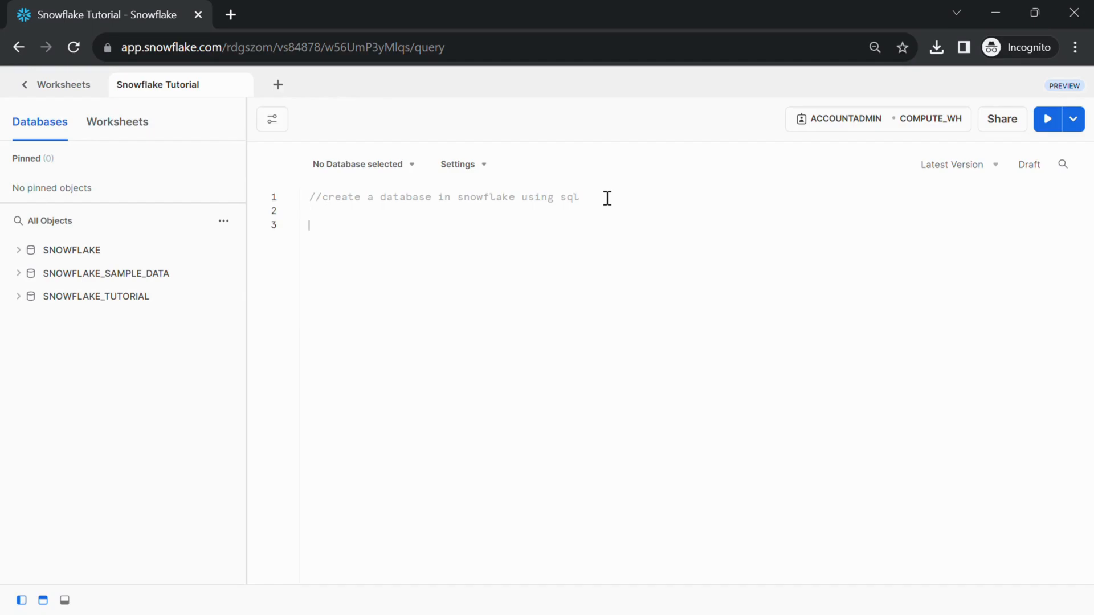
# Step: Write the statement 'create database snowflake_sql_tutorial;' below the comment
pyautogui.write('create')
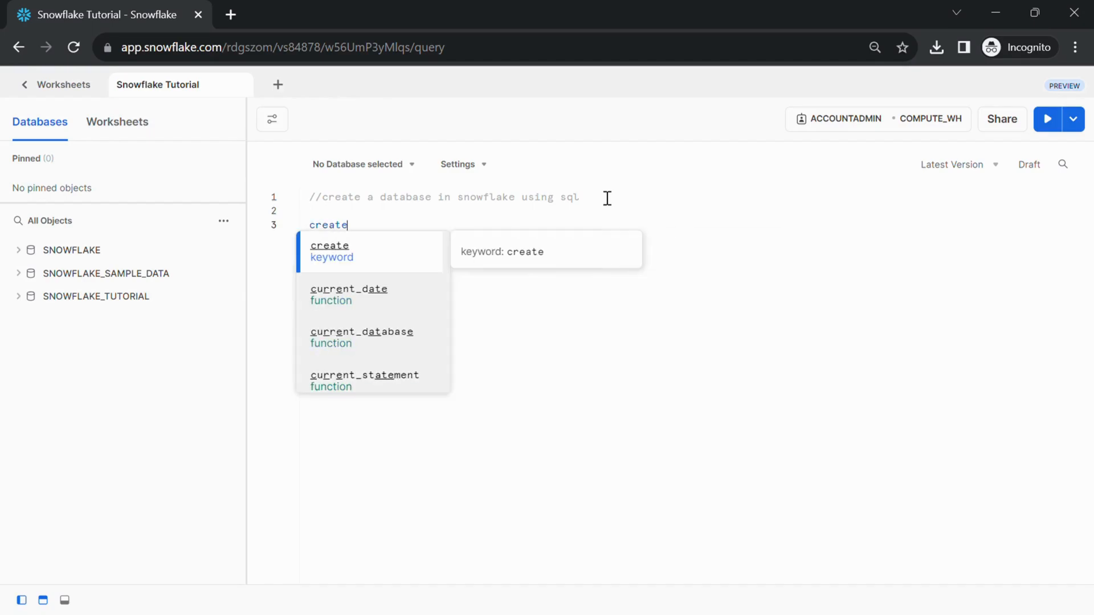
pyautogui.write('database s')
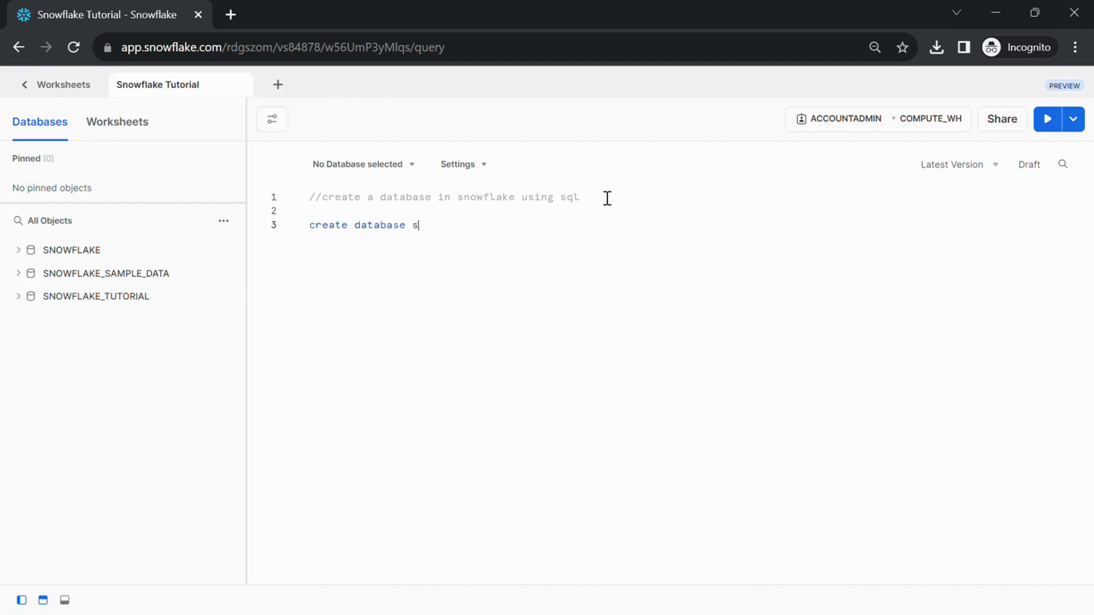
pyautogui.write('nowflake_sq')
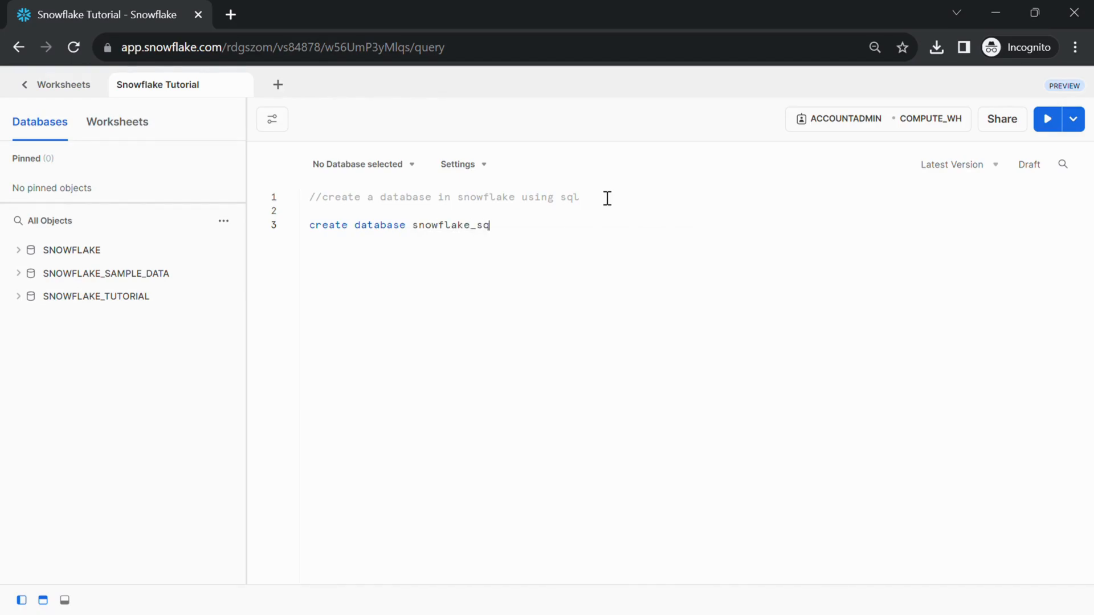
pyautogui.write('l_tu')
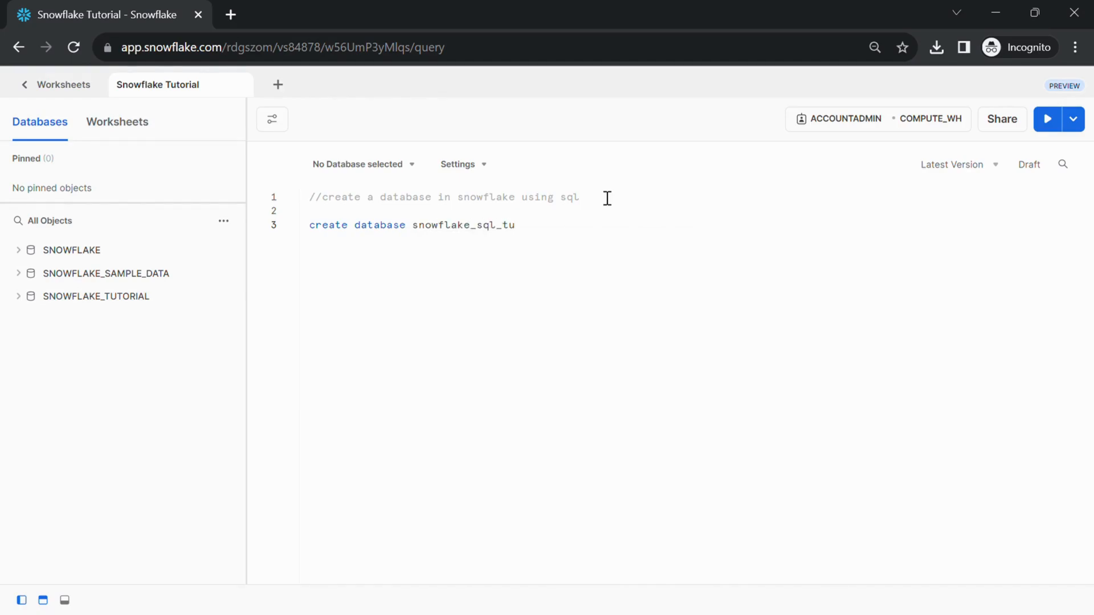
pyautogui.write('torial;')
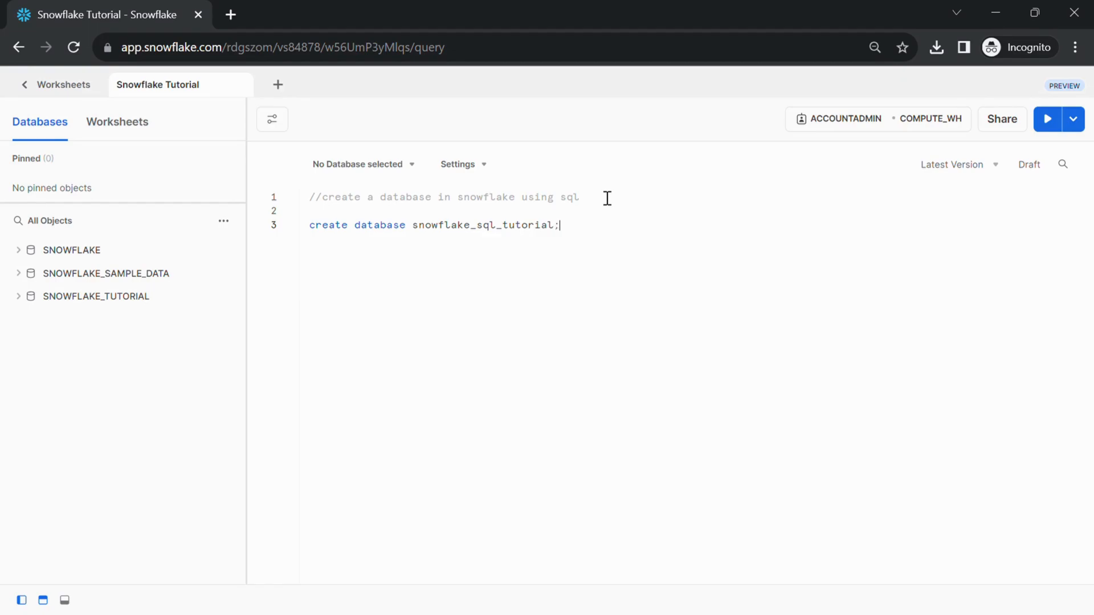
pyautogui.click(222, 220)
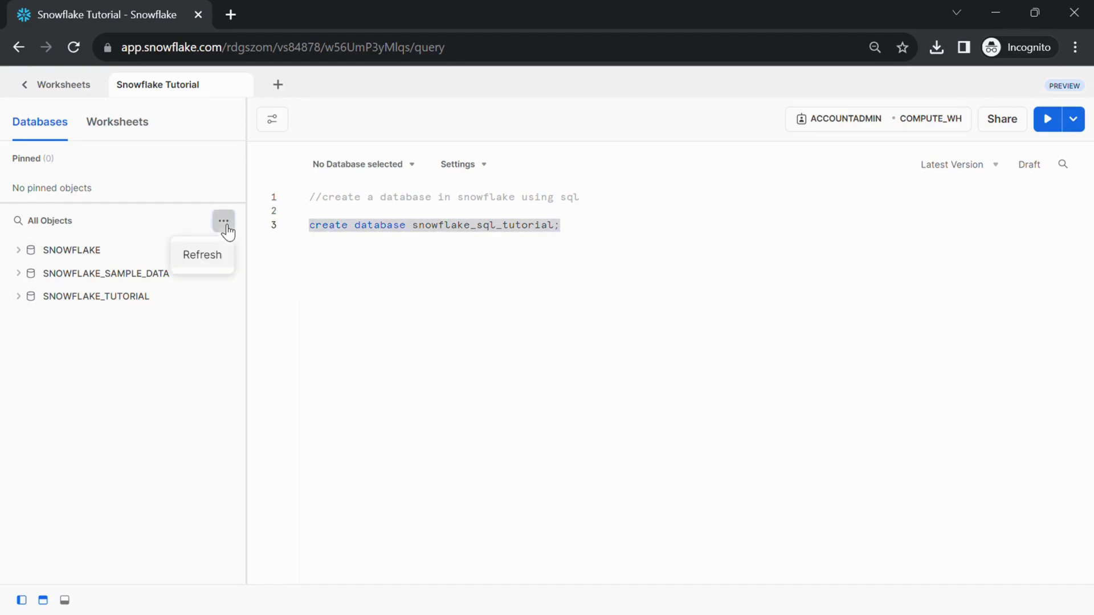
pyautogui.click(579, 236)
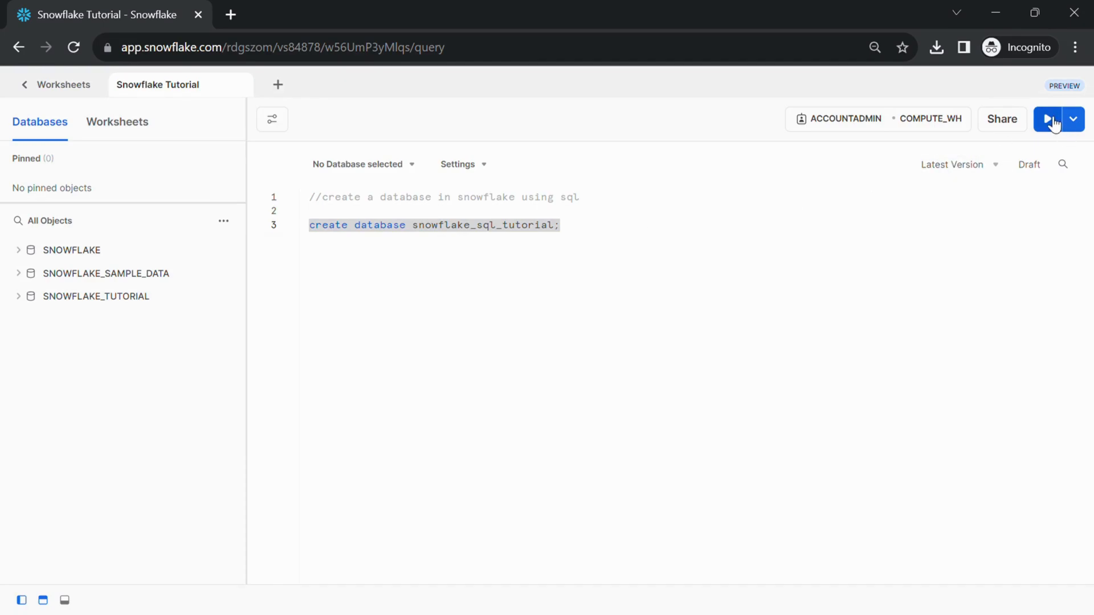
# Step: Run the statement and expand SNOWFLAKE_SQL_TUTORIAL to show its INFORMATION_SCHEMA and PUBLIC schemas
pyautogui.click(1046, 119)
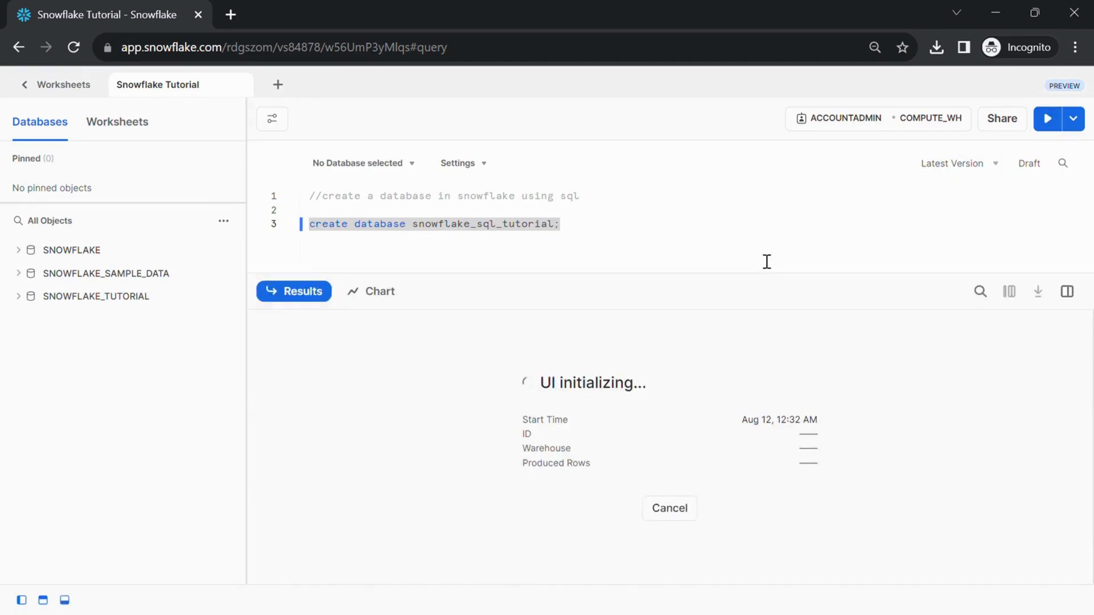
pyautogui.click(223, 221)
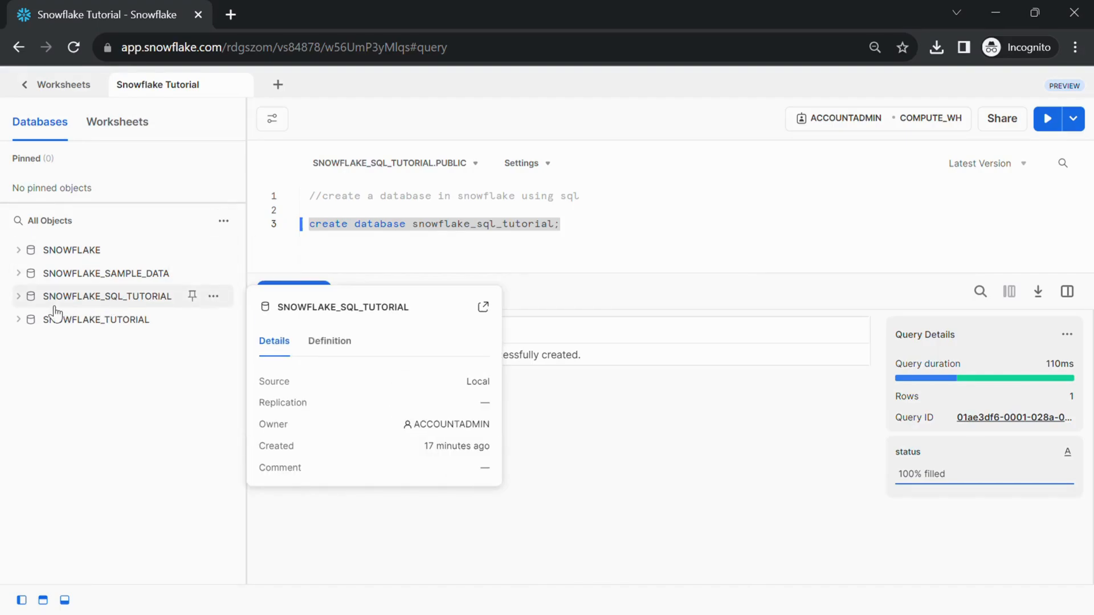
pyautogui.click(18, 296)
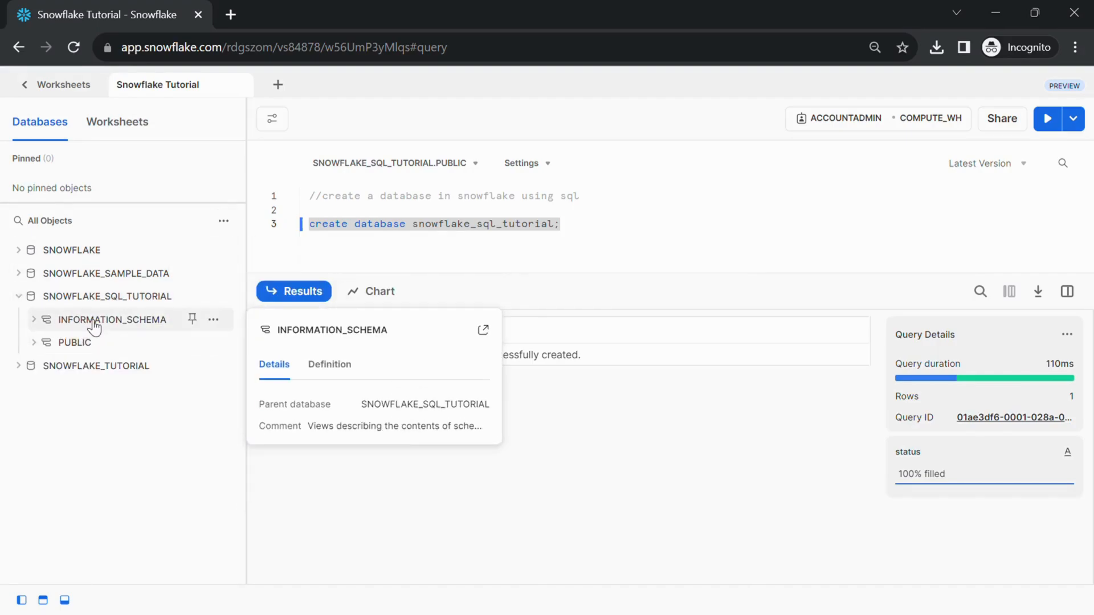
pyautogui.click(612, 231)
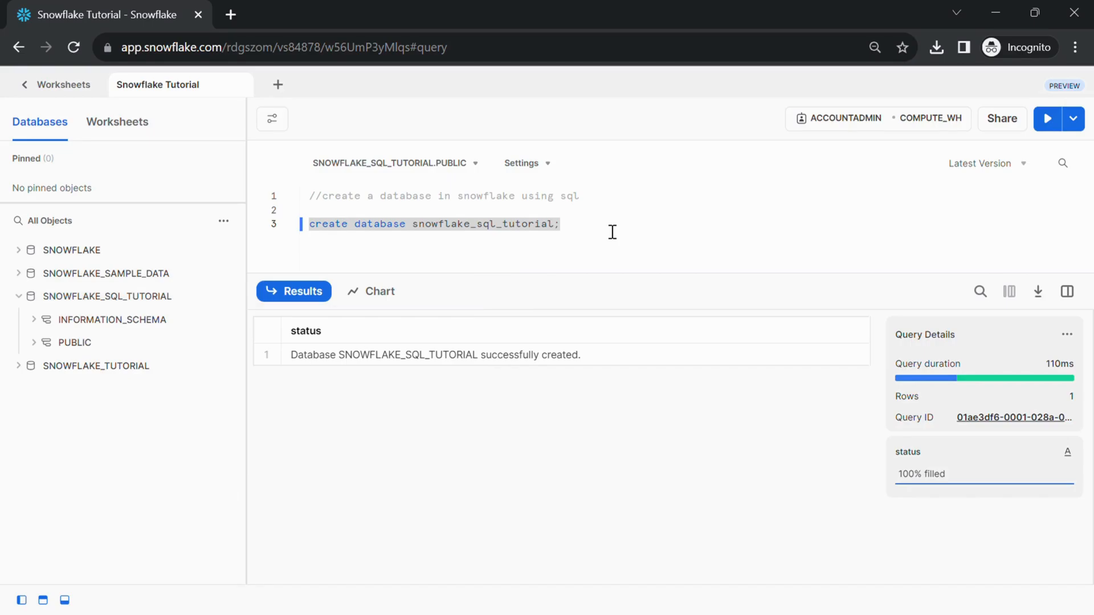